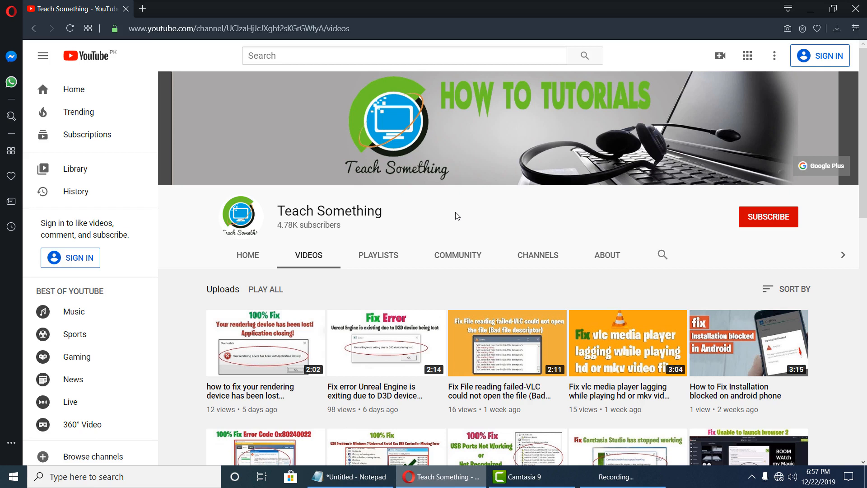
{"action": "mouse_move", "coordinate": [453, 215]}
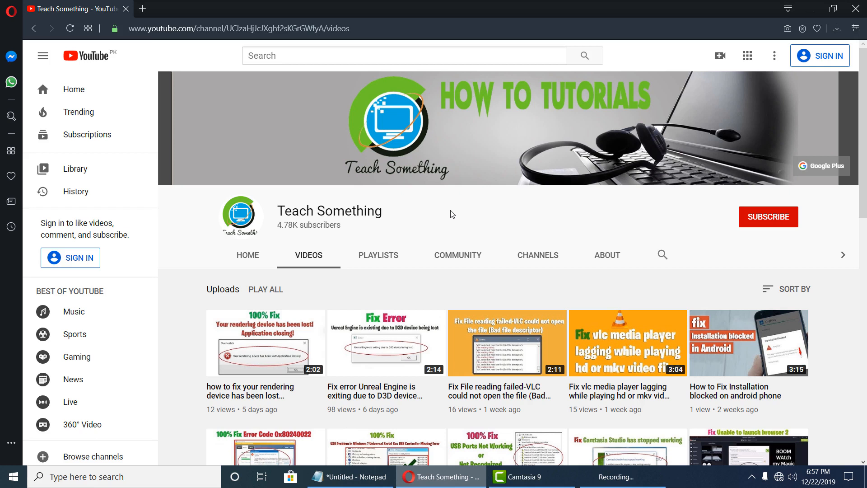
{"action": "mouse_move", "coordinate": [418, 210]}
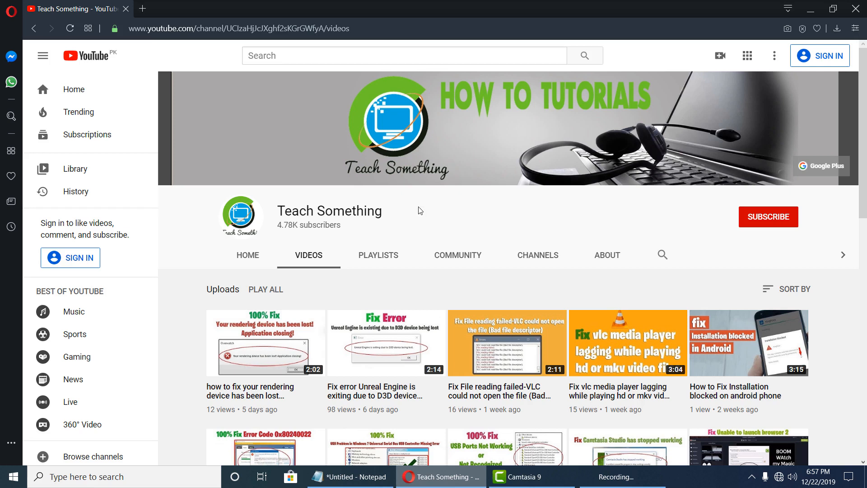
{"action": "mouse_move", "coordinate": [451, 222]}
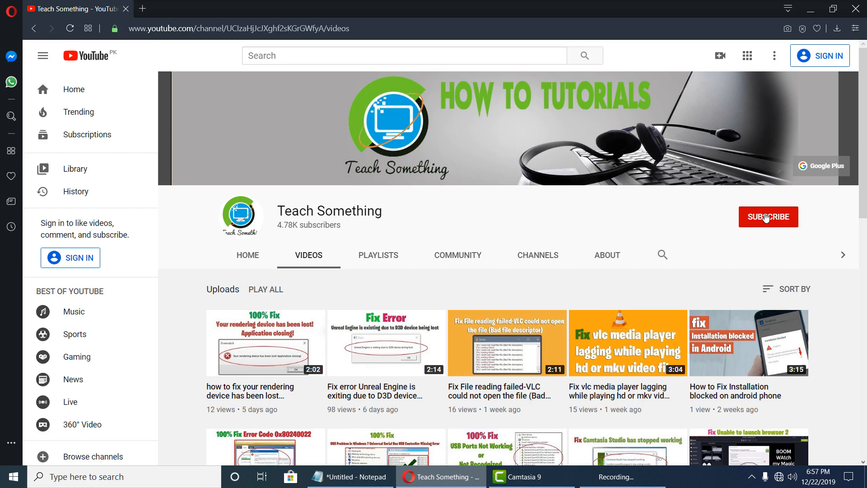
{"action": "mouse_move", "coordinate": [558, 222]}
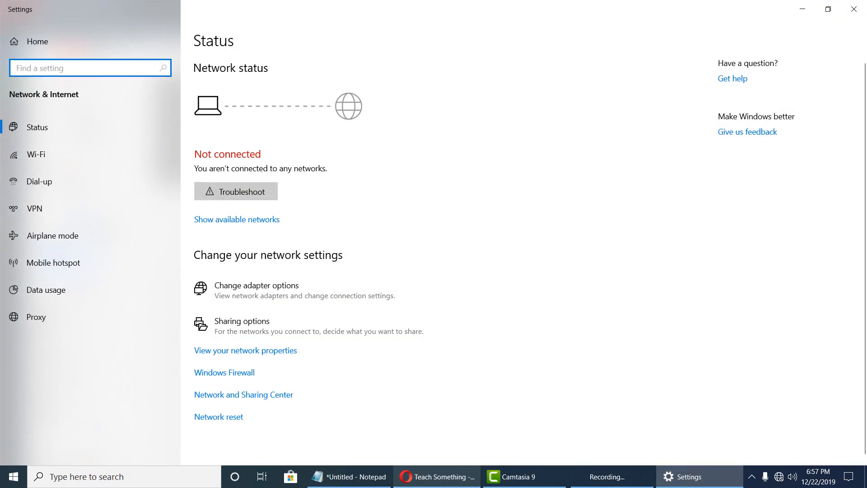
- Show the Wi-Fi settings page and its Manage known networks list
{"action": "left_click", "coordinate": [35, 154]}
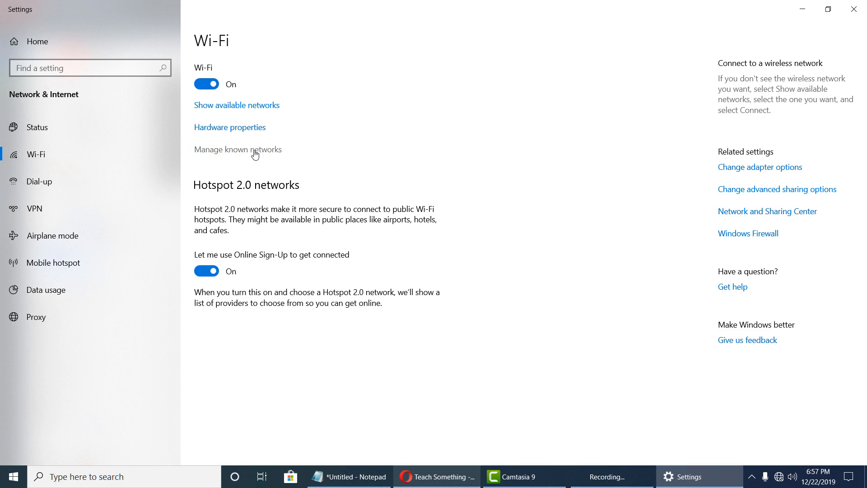
{"action": "left_click", "coordinate": [238, 149]}
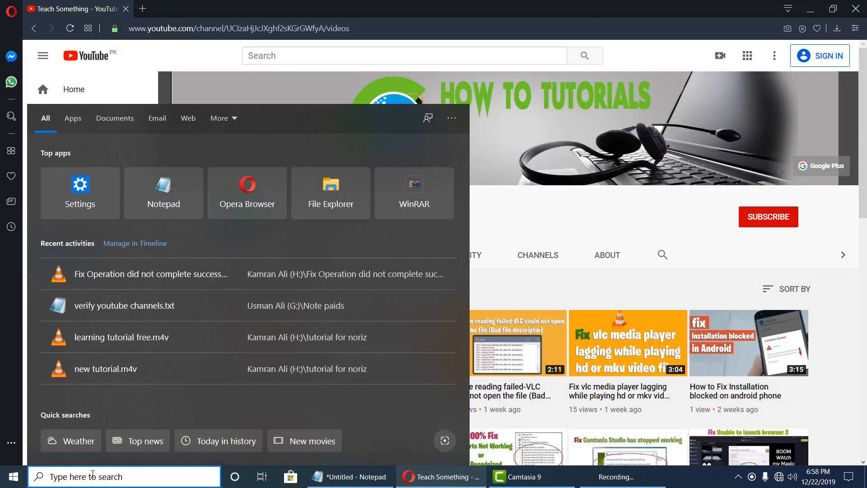
- Search for 'cmd' and launch Command Prompt as administrator
{"action": "type", "text": "cmd"}
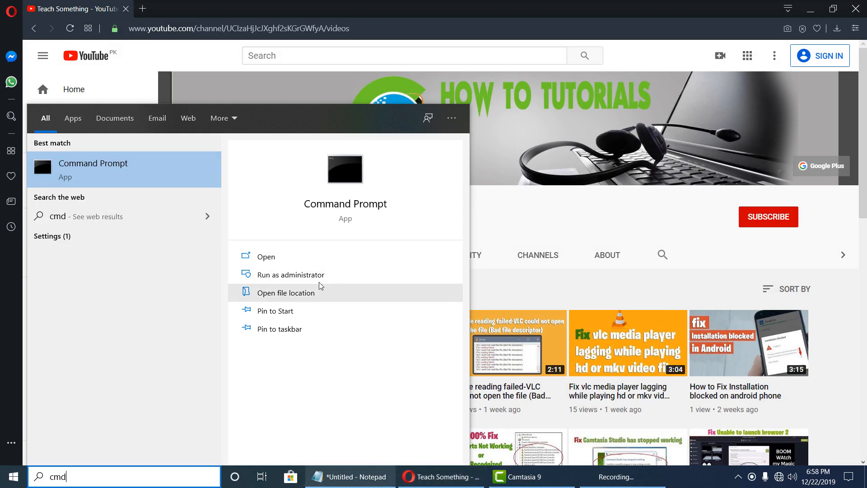
{"action": "mouse_move", "coordinate": [290, 275]}
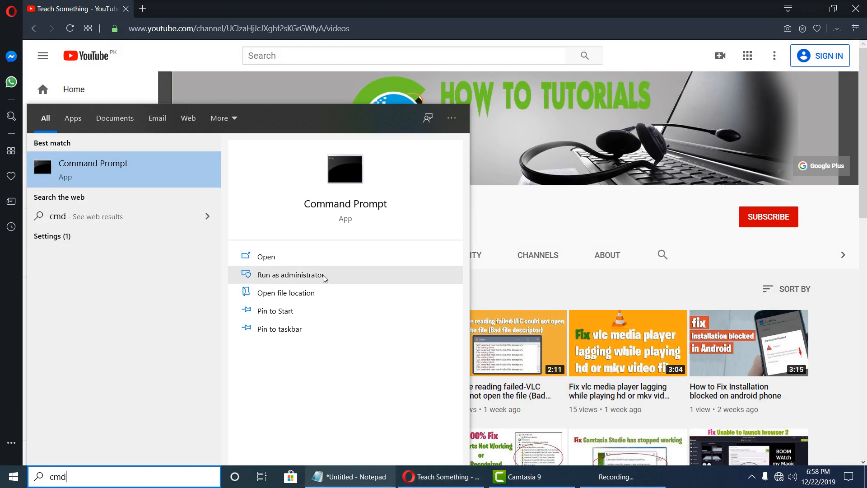
{"action": "left_click", "coordinate": [290, 275]}
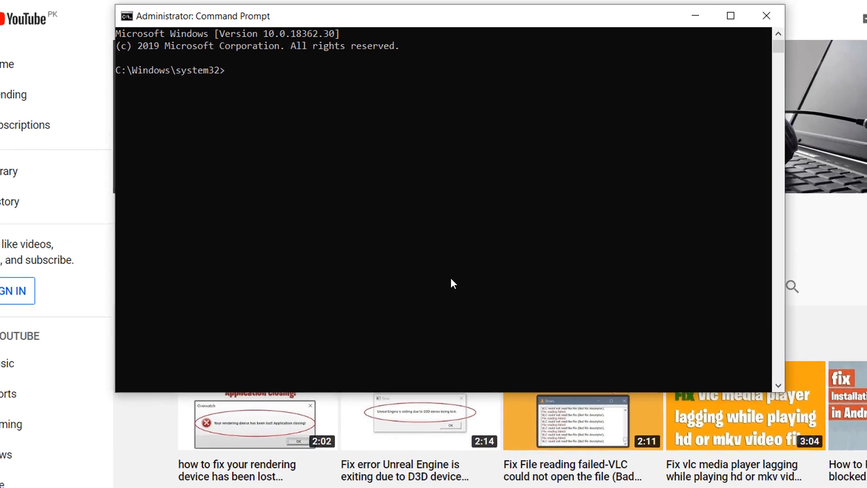
- Run 'netsh wlan show profile' to list the saved Wi-Fi profiles
{"action": "type", "text": "netsh w"}
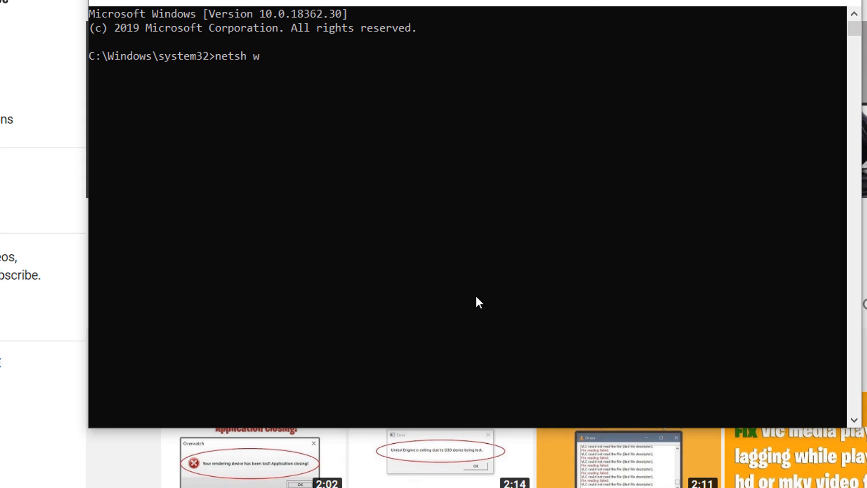
{"action": "type", "text": "lan show"}
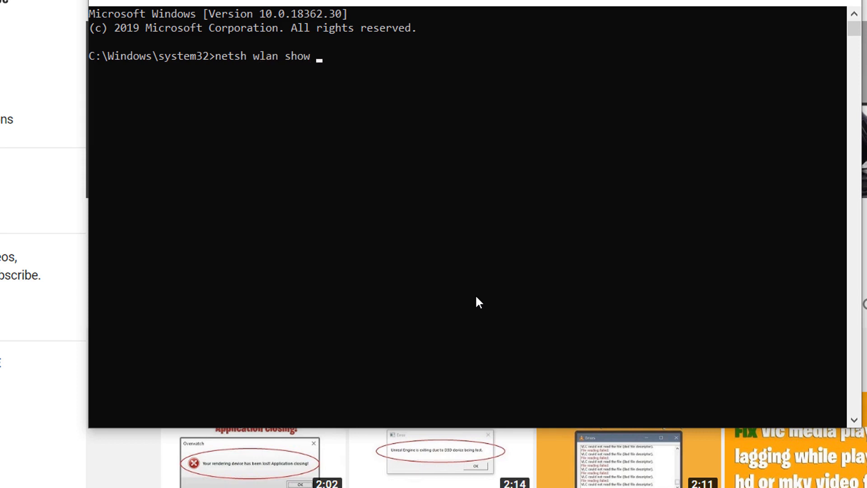
{"action": "type", "text": "prof"}
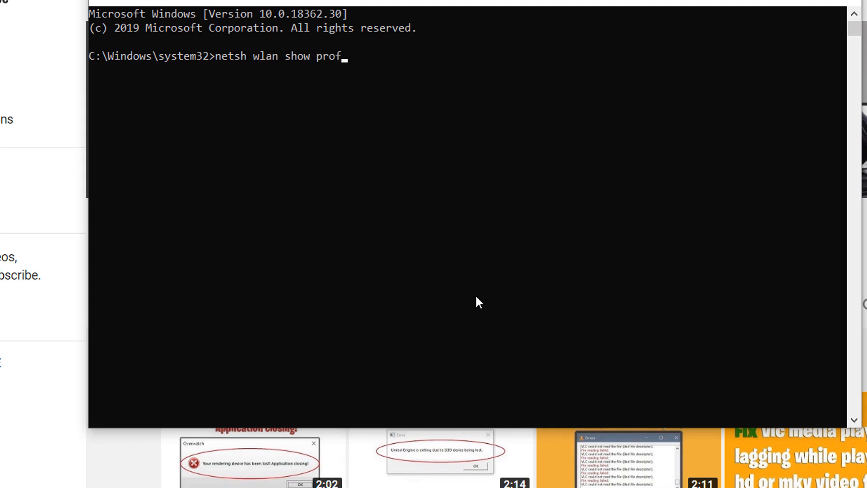
{"action": "type", "text": "ile"}
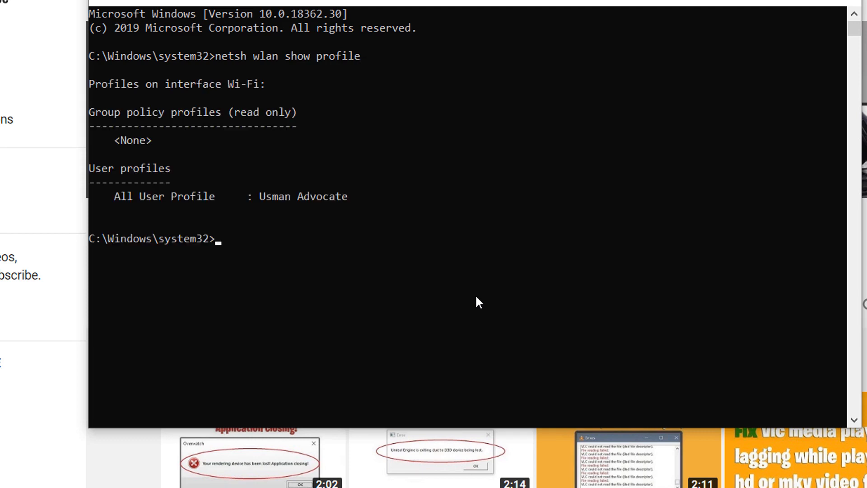
{"action": "mouse_move", "coordinate": [131, 196]}
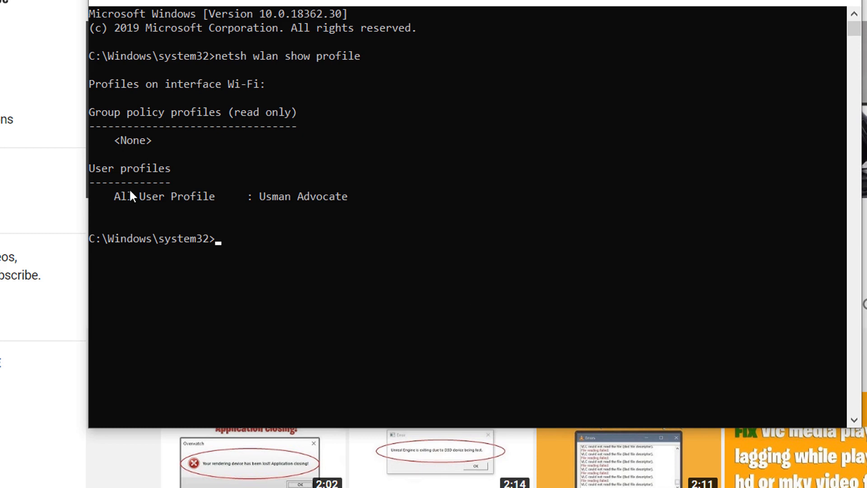
{"action": "mouse_move", "coordinate": [178, 206]}
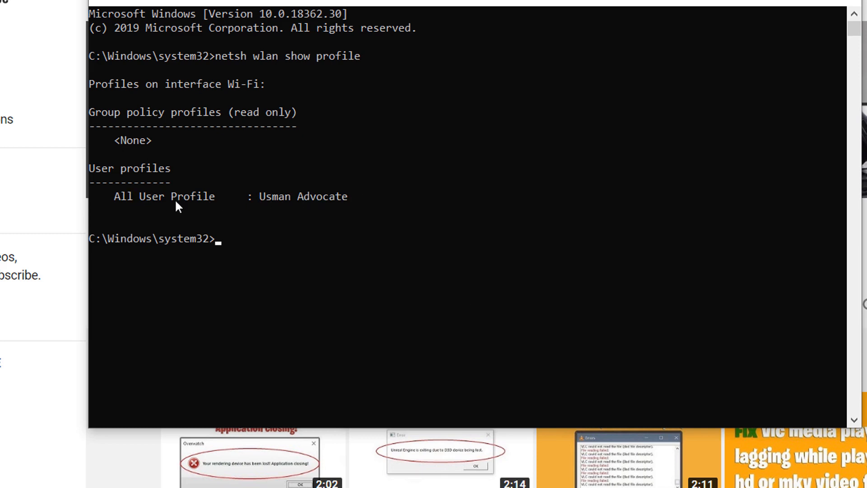
{"action": "mouse_move", "coordinate": [292, 209]}
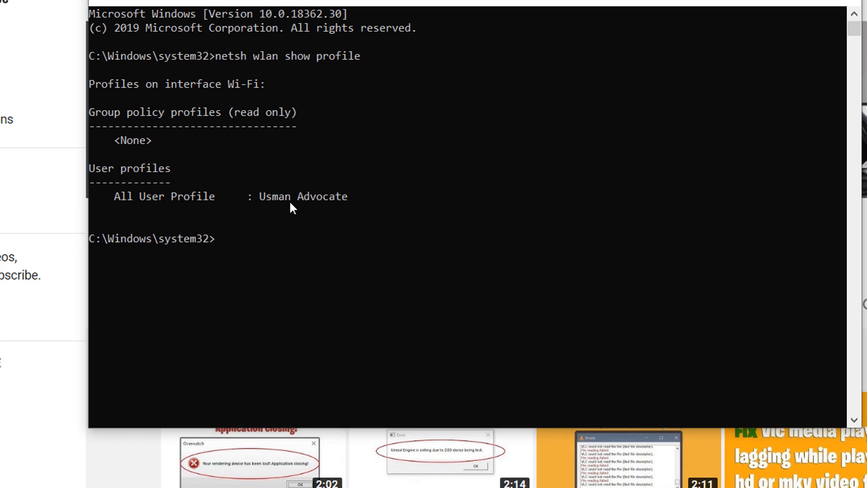
{"action": "mouse_move", "coordinate": [102, 242]}
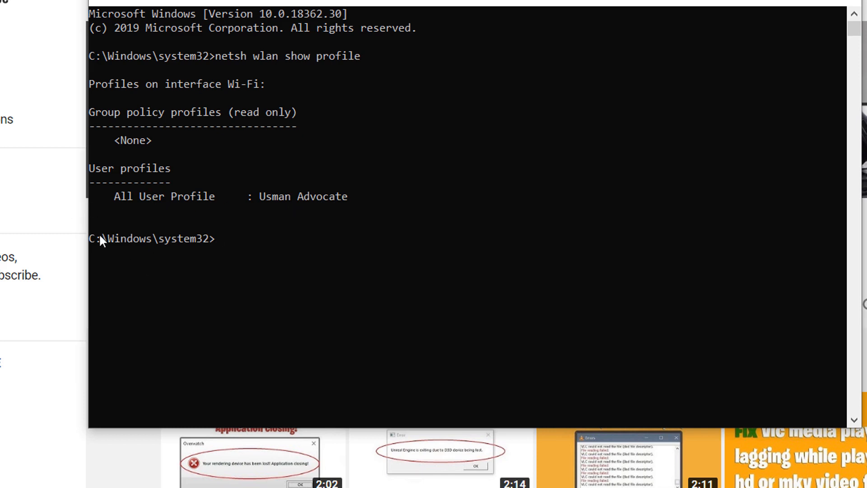
{"action": "mouse_move", "coordinate": [303, 211]}
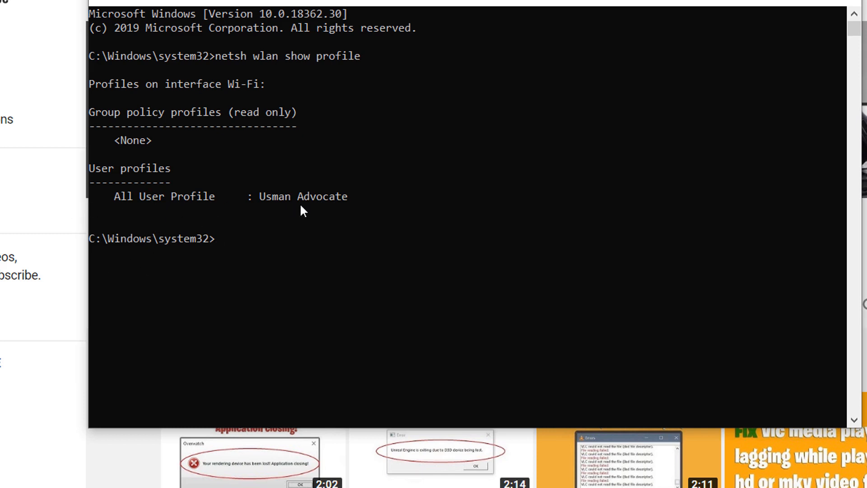
{"action": "mouse_move", "coordinate": [426, 339]}
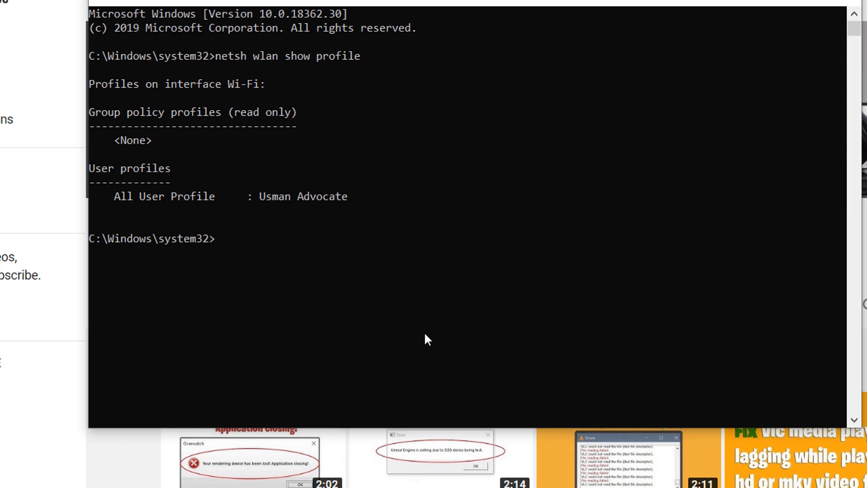
- Run 'netsh wlan export profile folder=C:\ key=clear' to export the profile as XML with a clear-text key
{"action": "type", "text": "ne"}
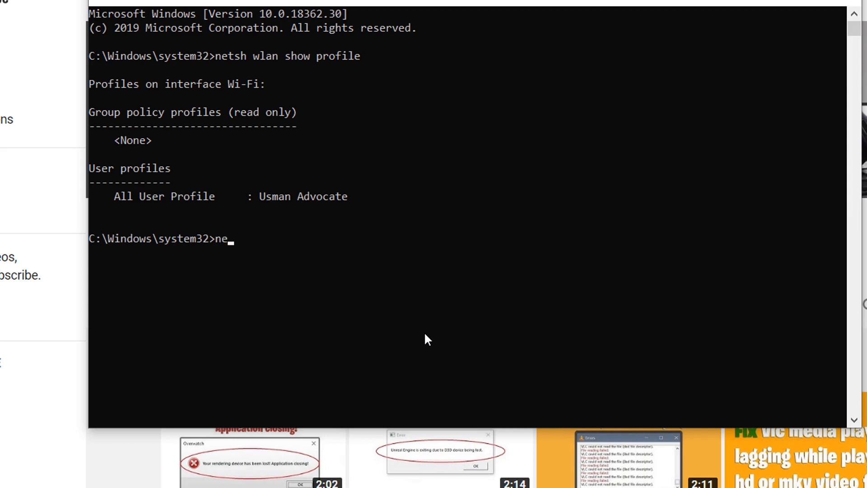
{"action": "type", "text": "tsh wlan"}
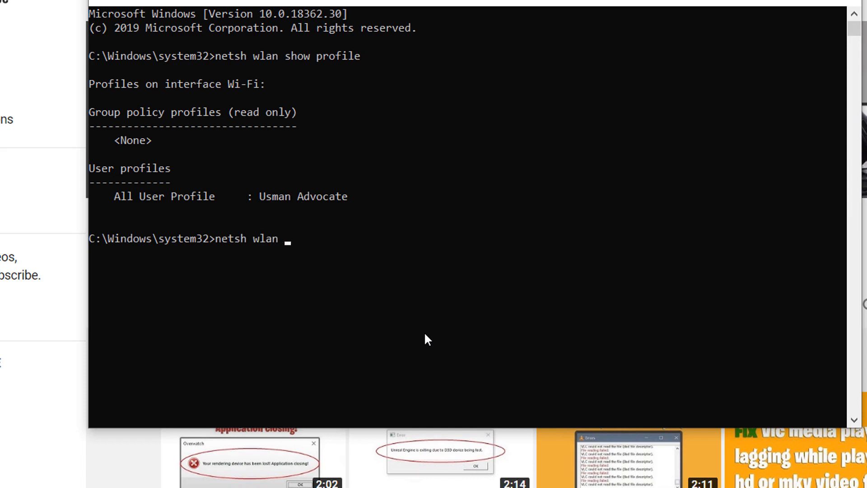
{"action": "type", "text": "expor"}
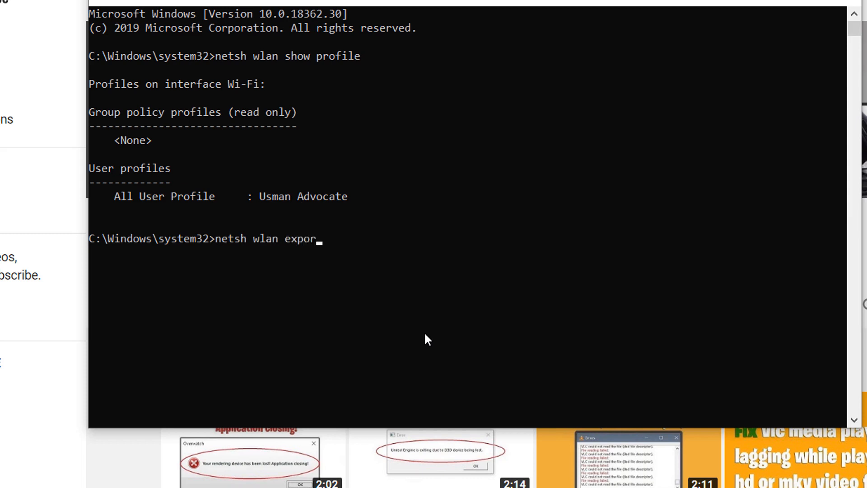
{"action": "type", "text": "t pro"}
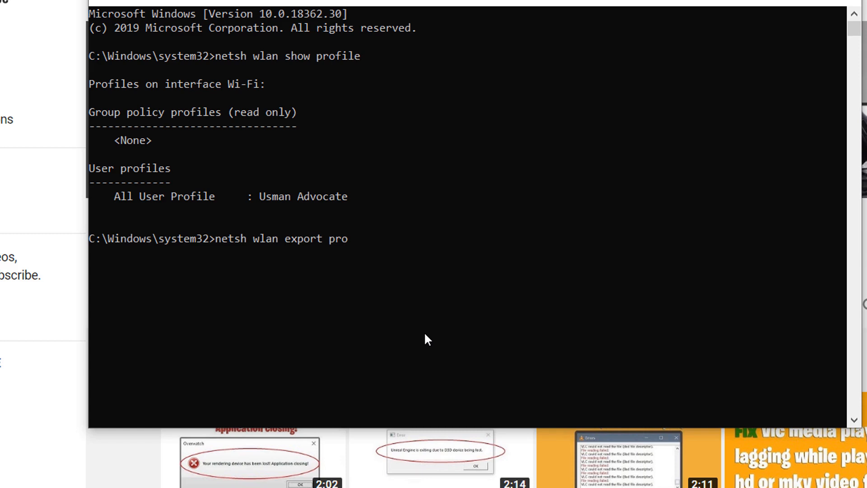
{"action": "type", "text": "file"}
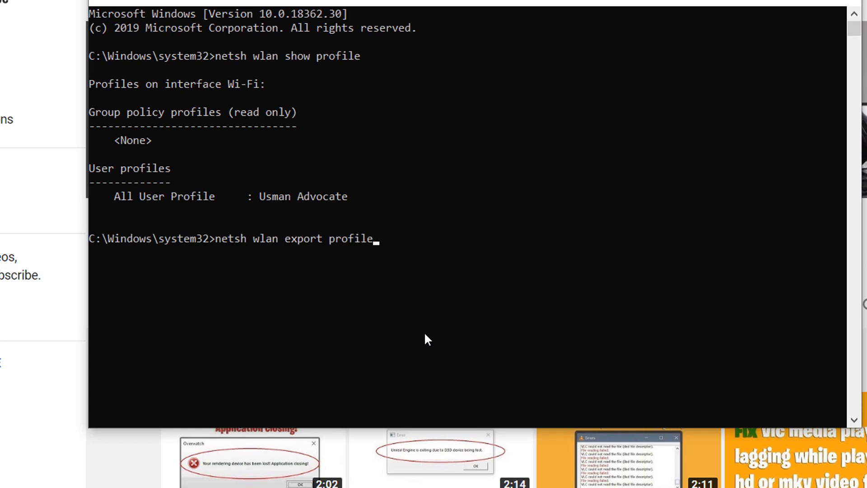
{"action": "type", "text": "folder"}
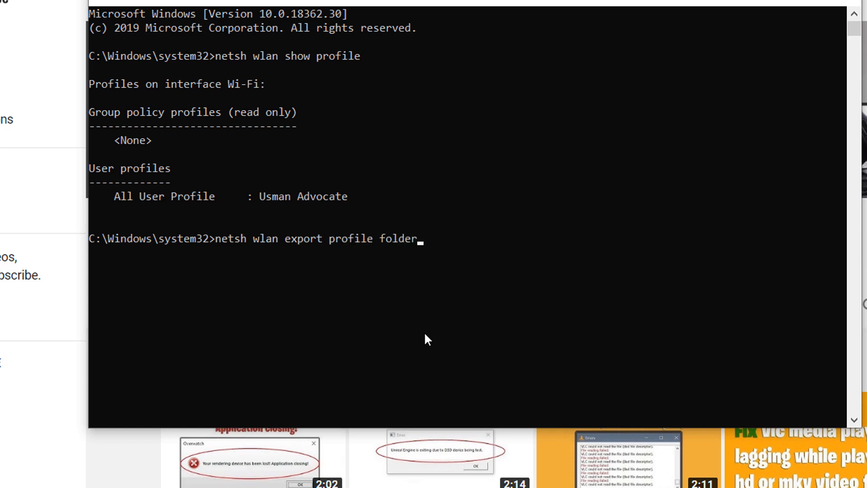
{"action": "type", "text": "="}
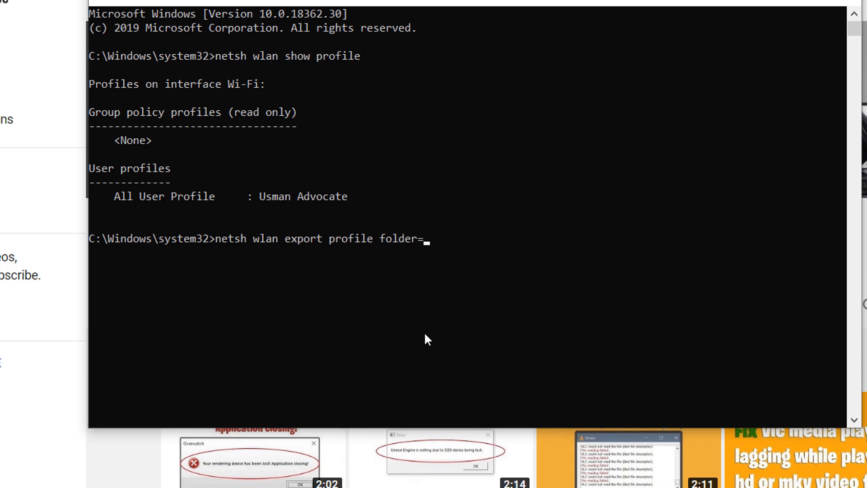
{"action": "type", "text": "C:"}
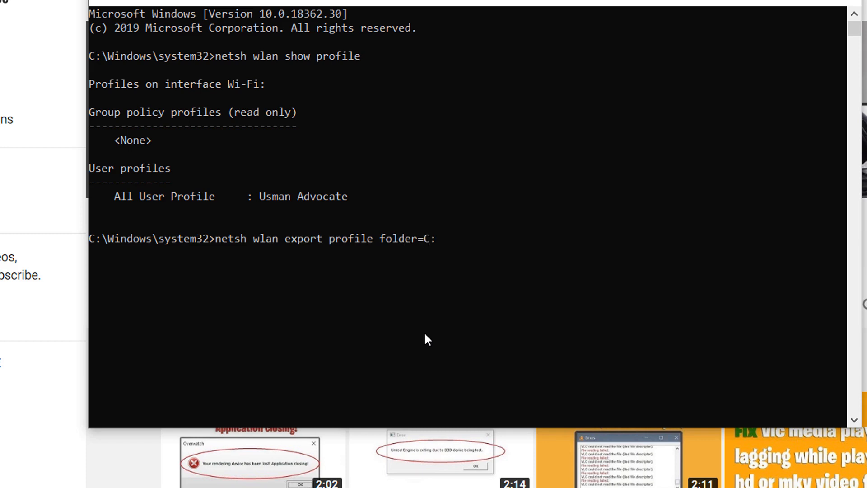
{"action": "type", "text": "\\"}
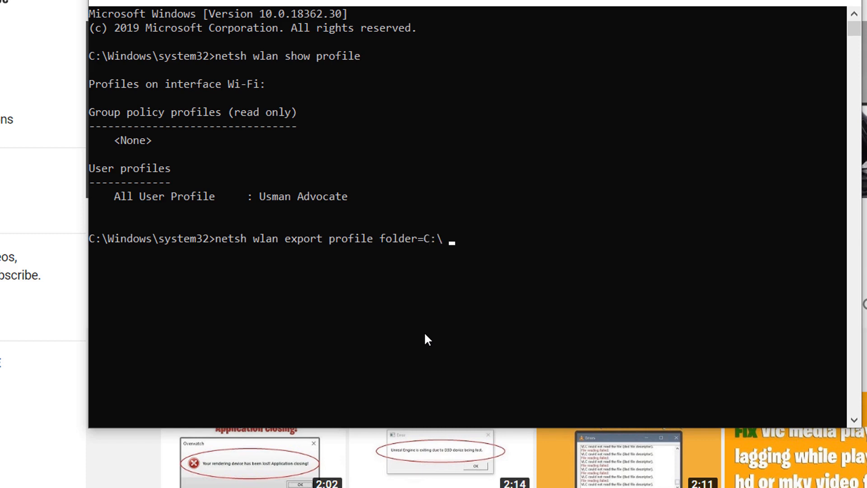
{"action": "type", "text": "key="}
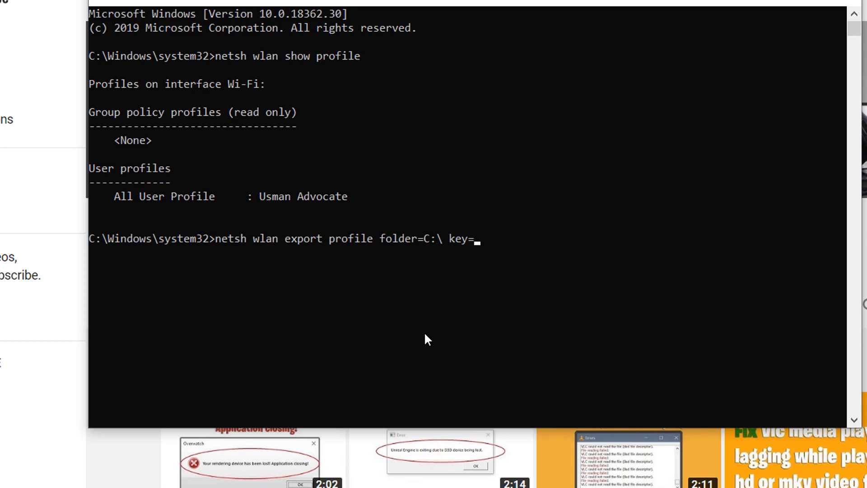
{"action": "type", "text": "clear"}
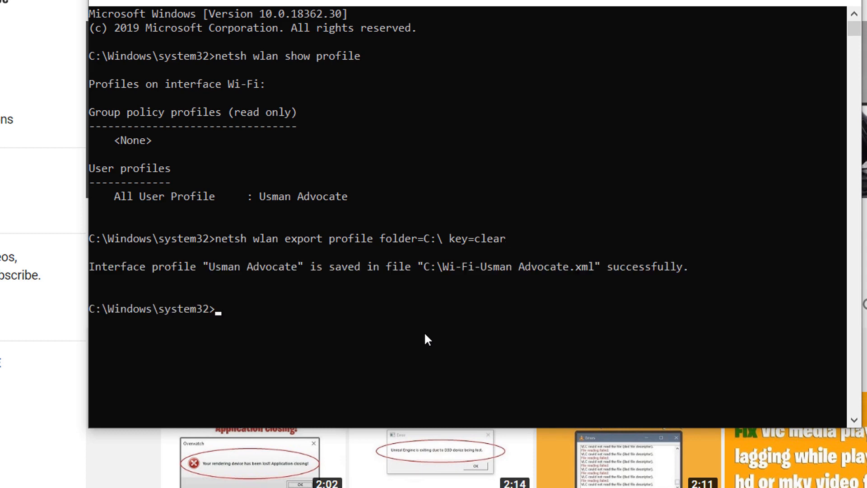
{"action": "mouse_move", "coordinate": [143, 283]}
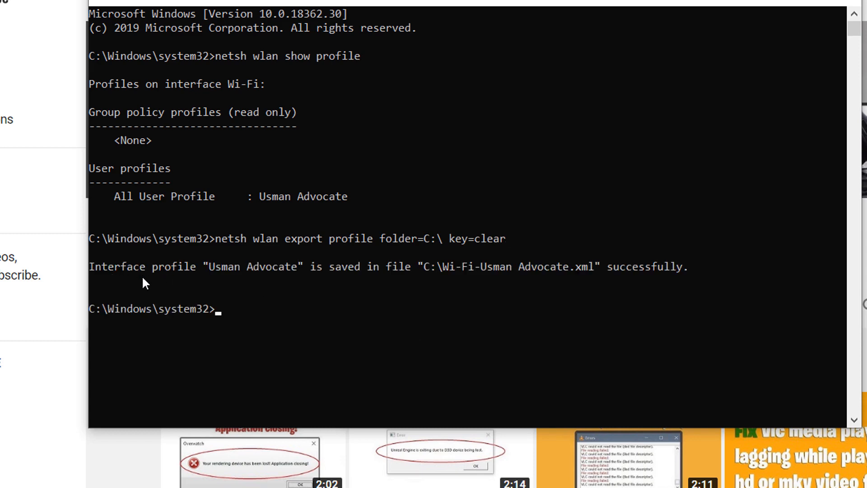
{"action": "mouse_move", "coordinate": [246, 281]}
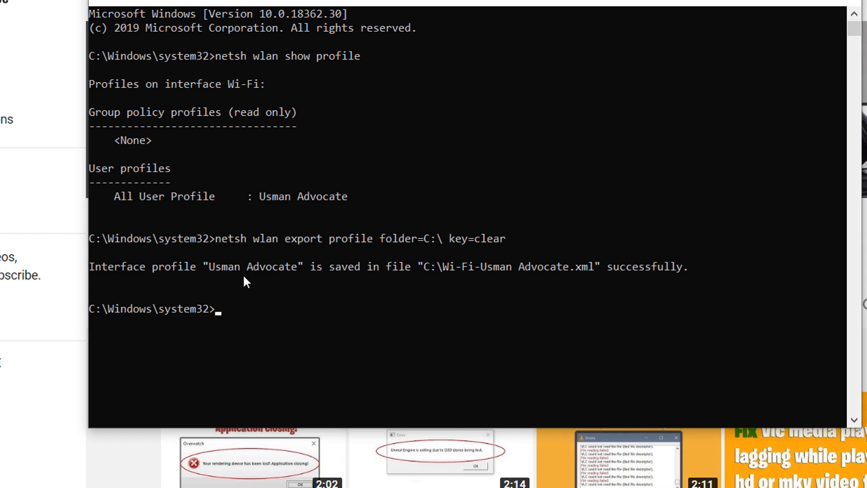
{"action": "mouse_move", "coordinate": [318, 279]}
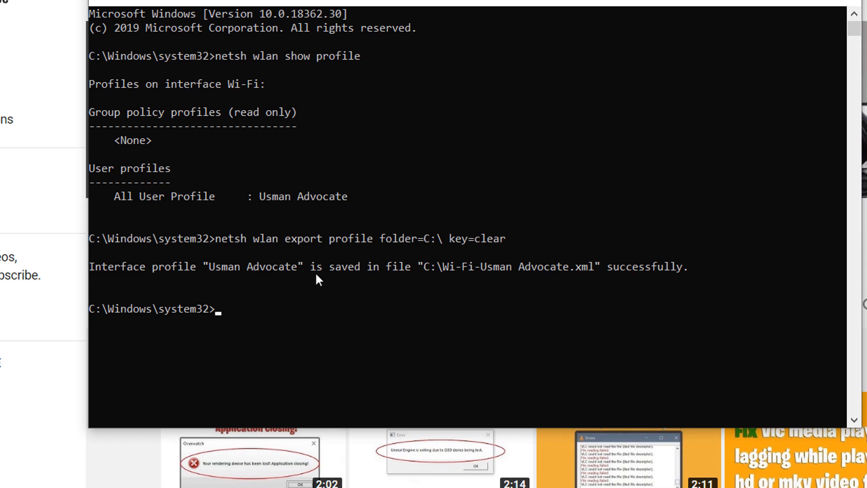
{"action": "mouse_move", "coordinate": [469, 280]}
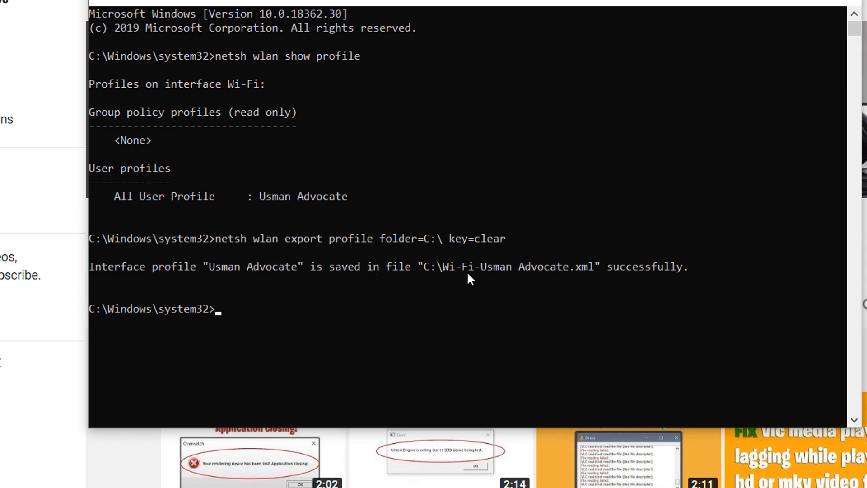
{"action": "mouse_move", "coordinate": [491, 276]}
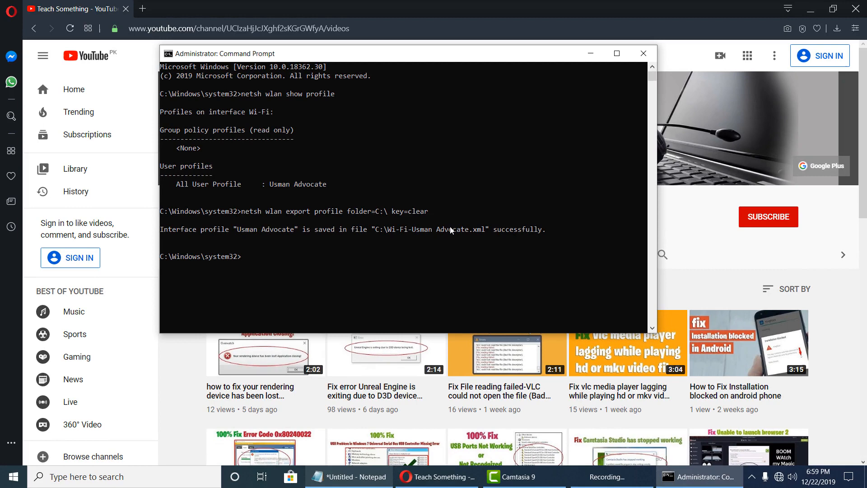
- Browse Local Disk (C:) and open the exported Wi-Fi-Usman Advocate XML file
{"action": "left_click", "coordinate": [697, 476]}
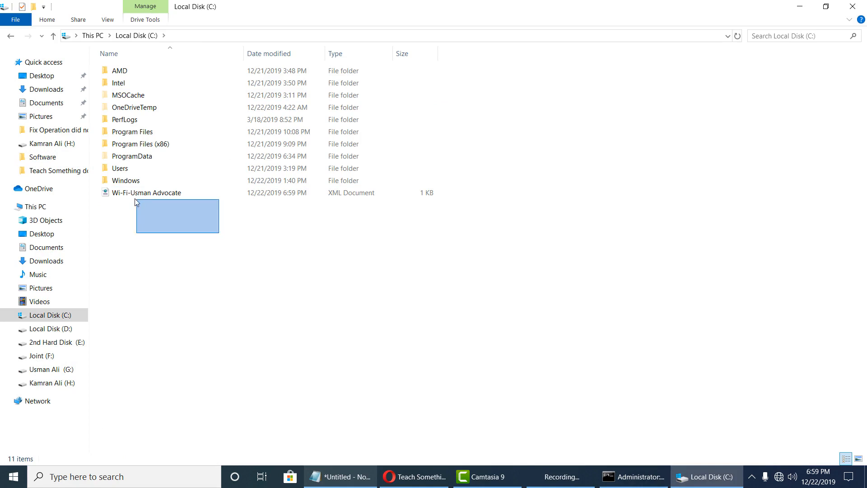
{"action": "left_click", "coordinate": [147, 192]}
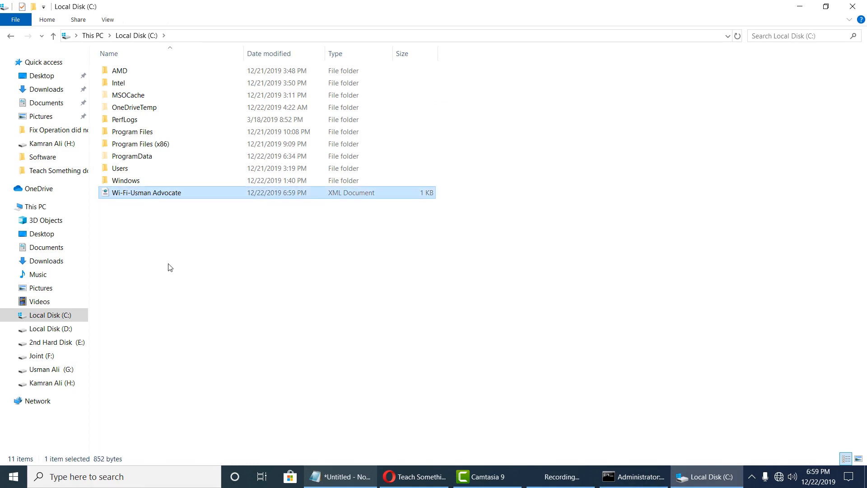
{"action": "mouse_move", "coordinate": [189, 207]}
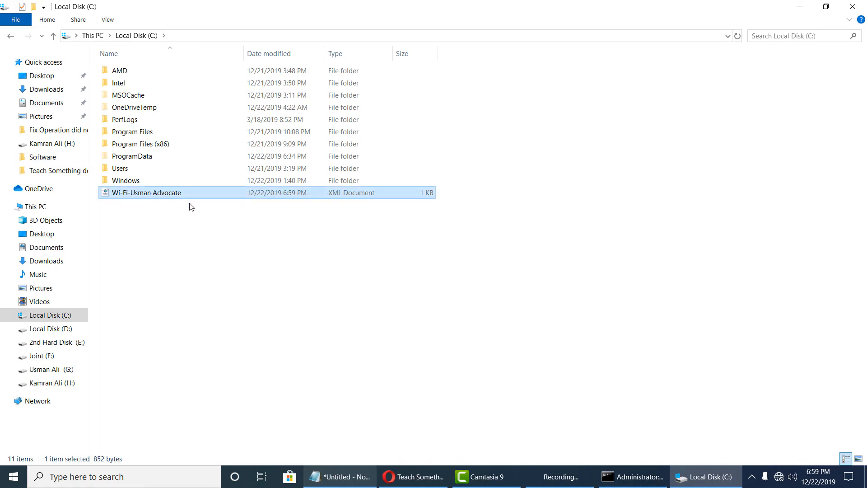
{"action": "double_click", "coordinate": [146, 192]}
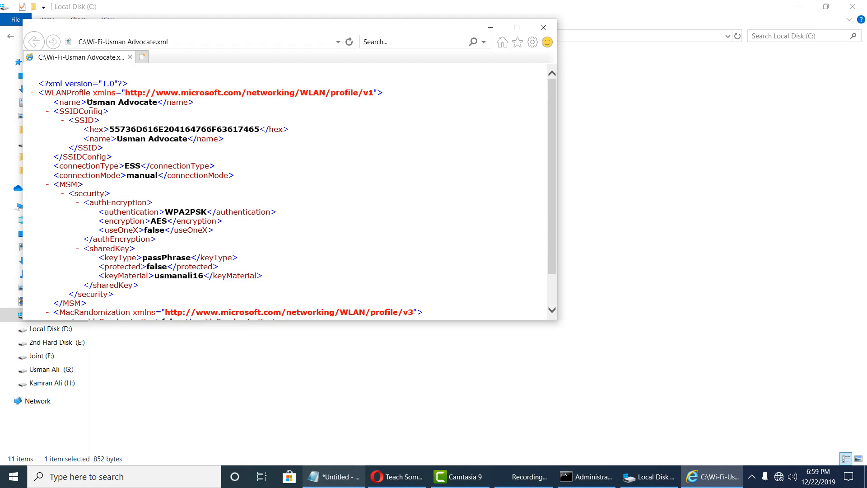
- View the Wi-Fi-Usman Advocate.xml in Internet Explorer to read the keyMaterial password
{"action": "double_click", "coordinate": [151, 139]}
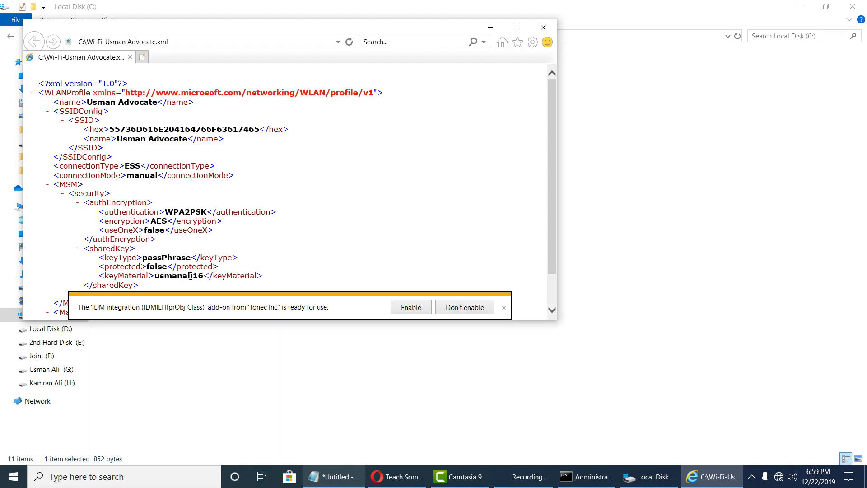
{"action": "double_click", "coordinate": [179, 276]}
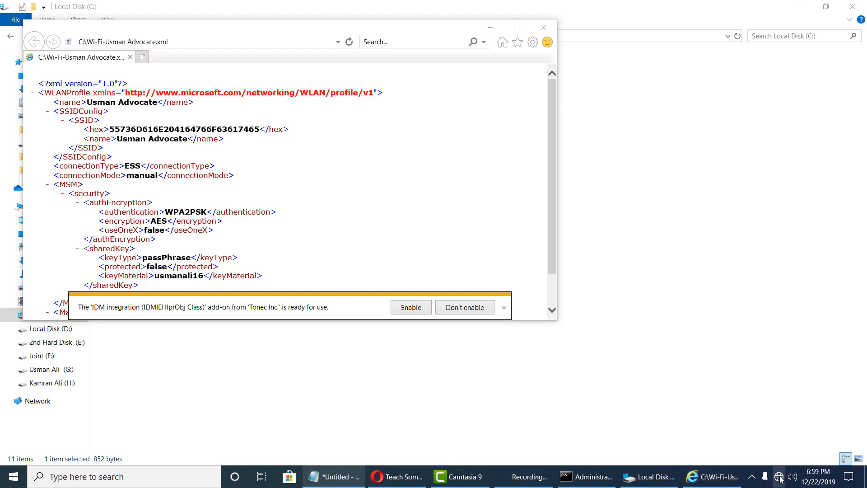
- Forget the saved Usman Advocate network from the network flyout
{"action": "left_click", "coordinate": [780, 477]}
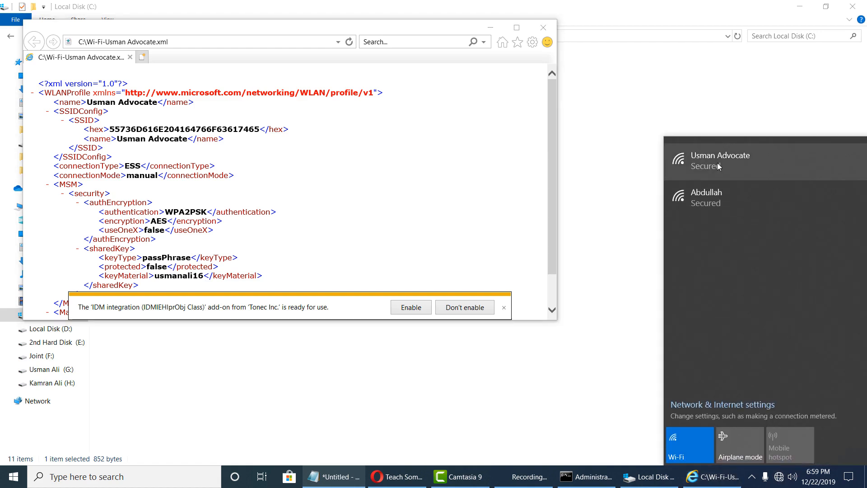
{"action": "right_click", "coordinate": [719, 161]}
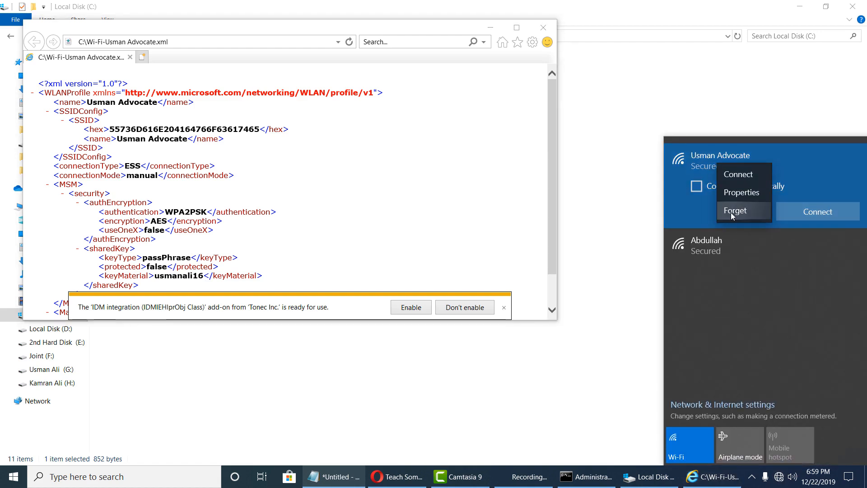
{"action": "left_click", "coordinate": [735, 211]}
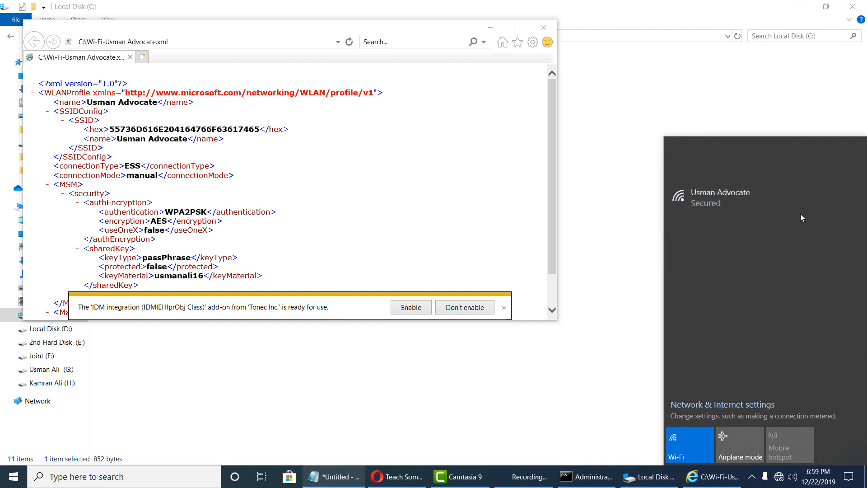
{"action": "left_click", "coordinate": [720, 198]}
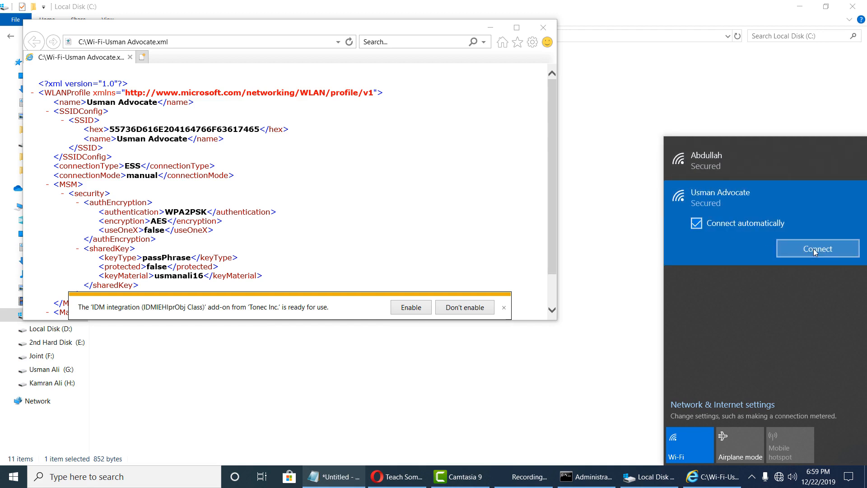
{"action": "left_click", "coordinate": [818, 248]}
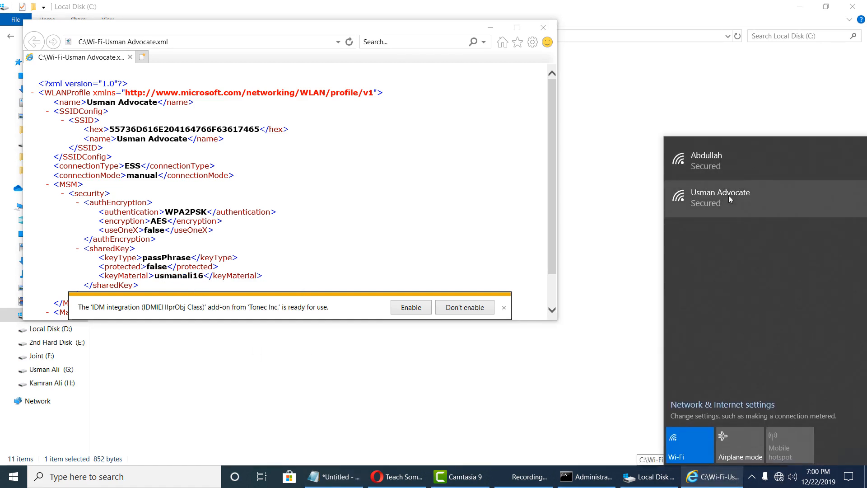
{"action": "left_click", "coordinate": [719, 198]}
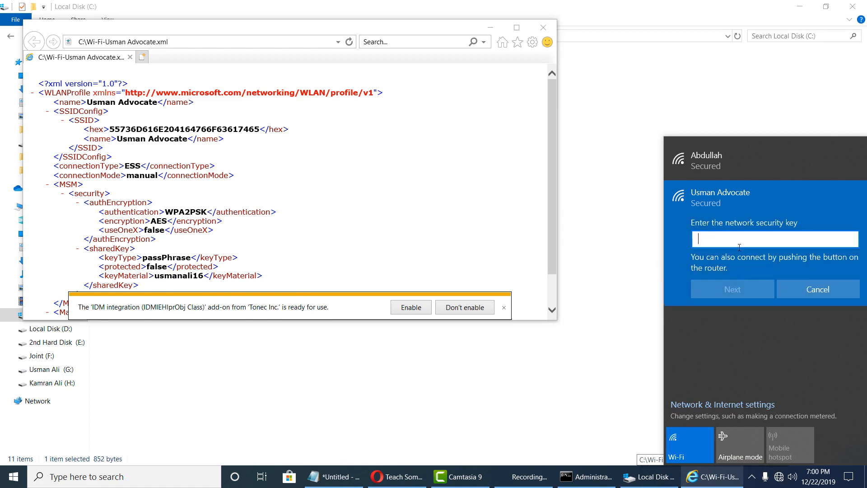
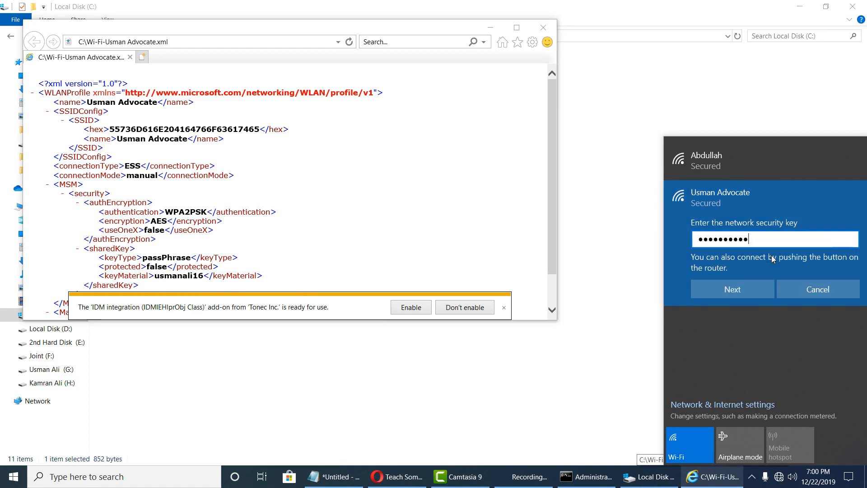
{"action": "left_click", "coordinate": [732, 288]}
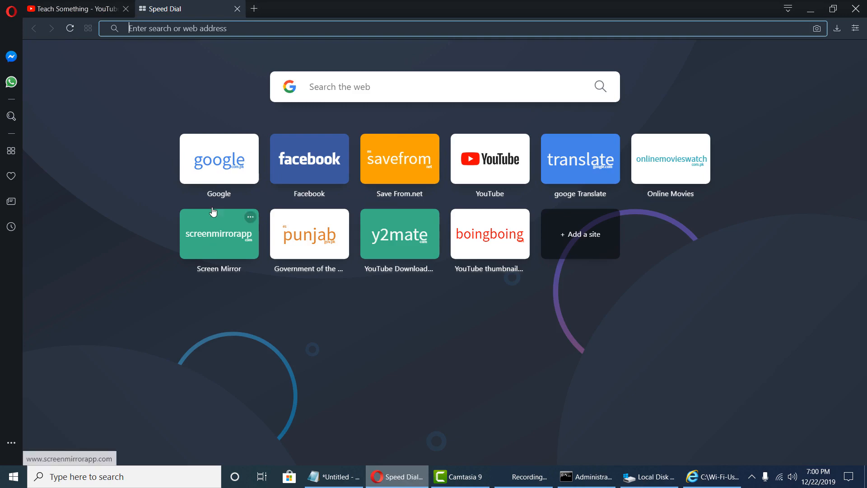
- Load Google to confirm the connection works, then return to the Teach Something YouTube tab
{"action": "left_click", "coordinate": [219, 159]}
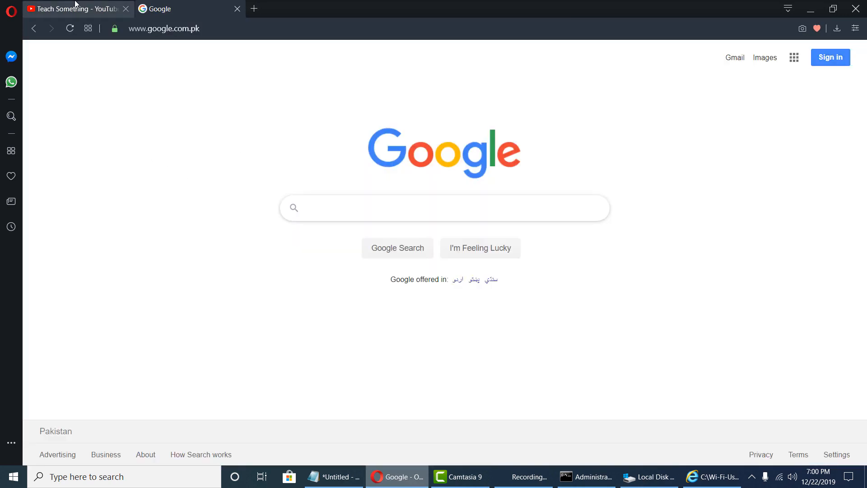
{"action": "left_click", "coordinate": [73, 8]}
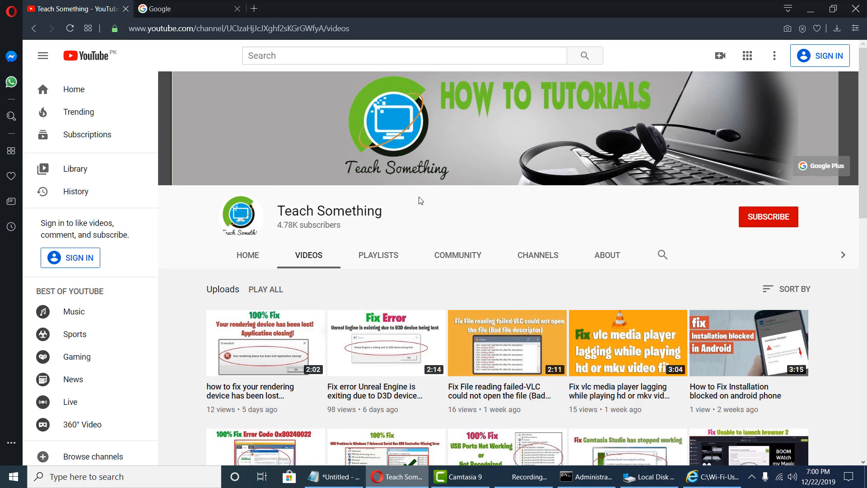
{"action": "mouse_move", "coordinate": [769, 229]}
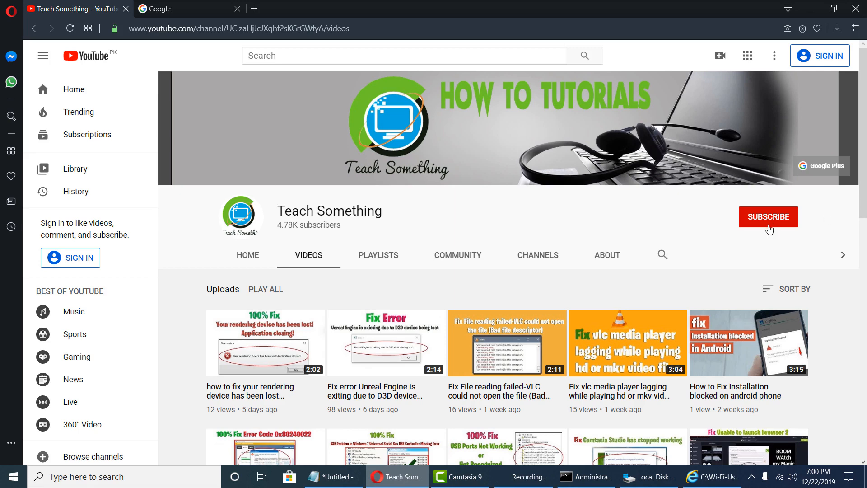